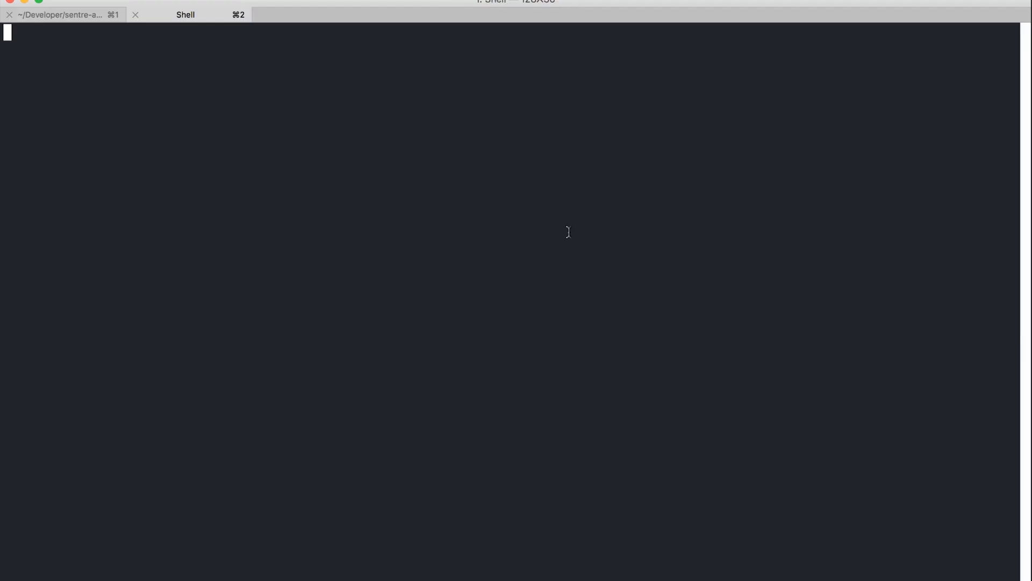
- Run firebase serve so the public folder is served at localhost:5000
type("firebase serve")
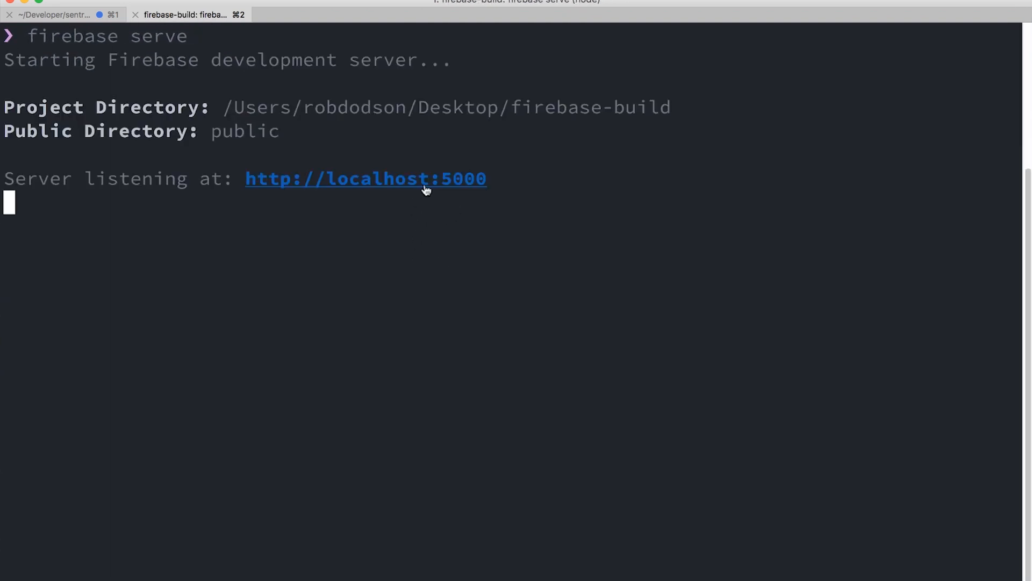
- Load the notes app at localhost:5000 showing the note field, notification switch and token
left_click(365, 178)
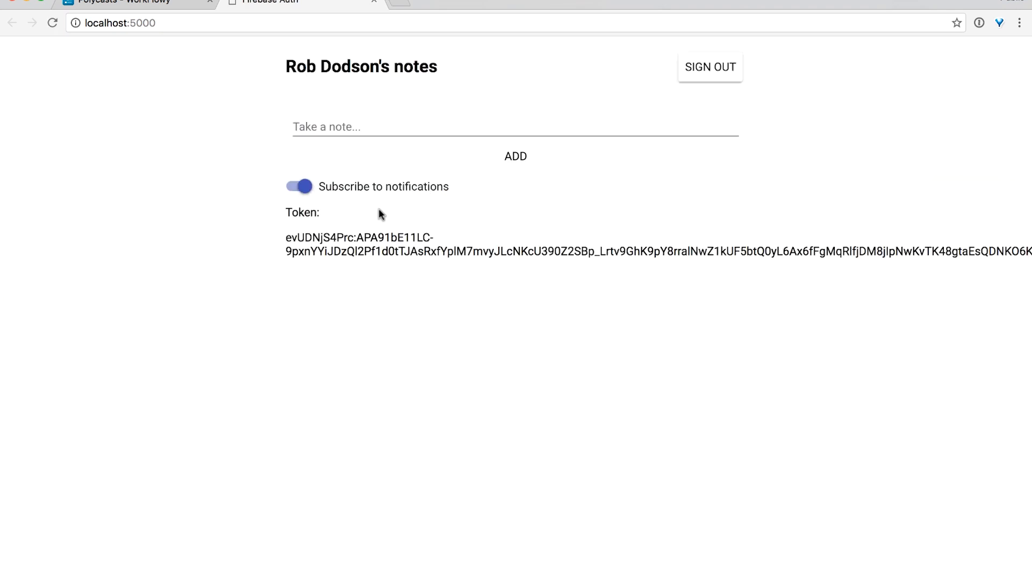
mouse_move(360, 325)
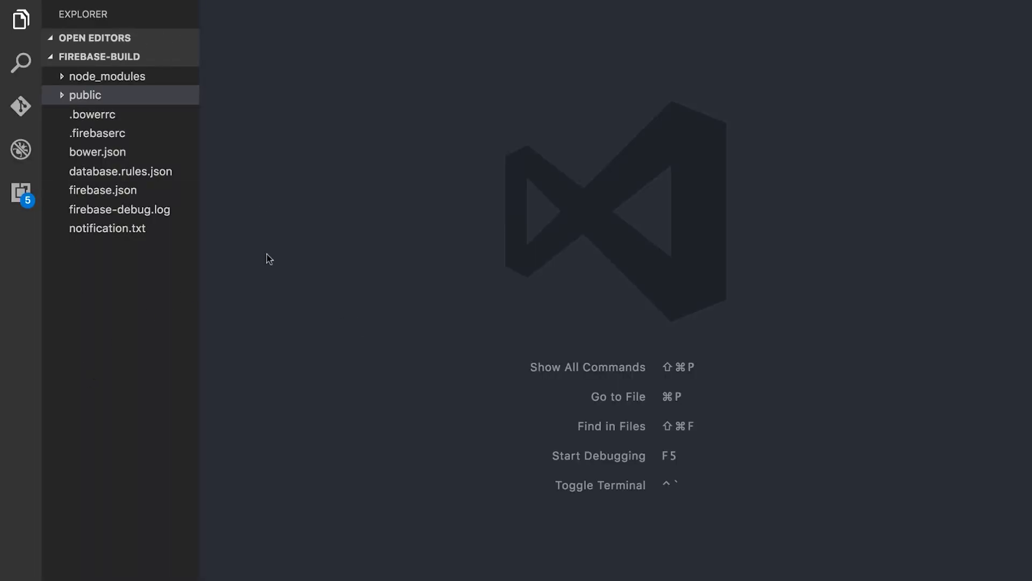
- Create polymer.json with entrypoint public/index.html, shell public/my-app.html and three extraDependencies
right_click(85, 94)
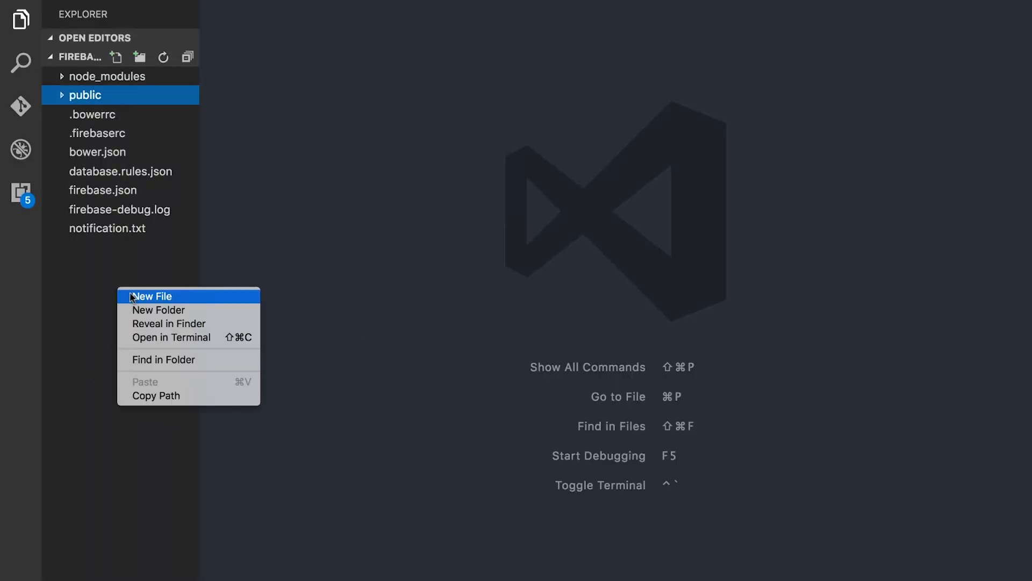
left_click(152, 296)
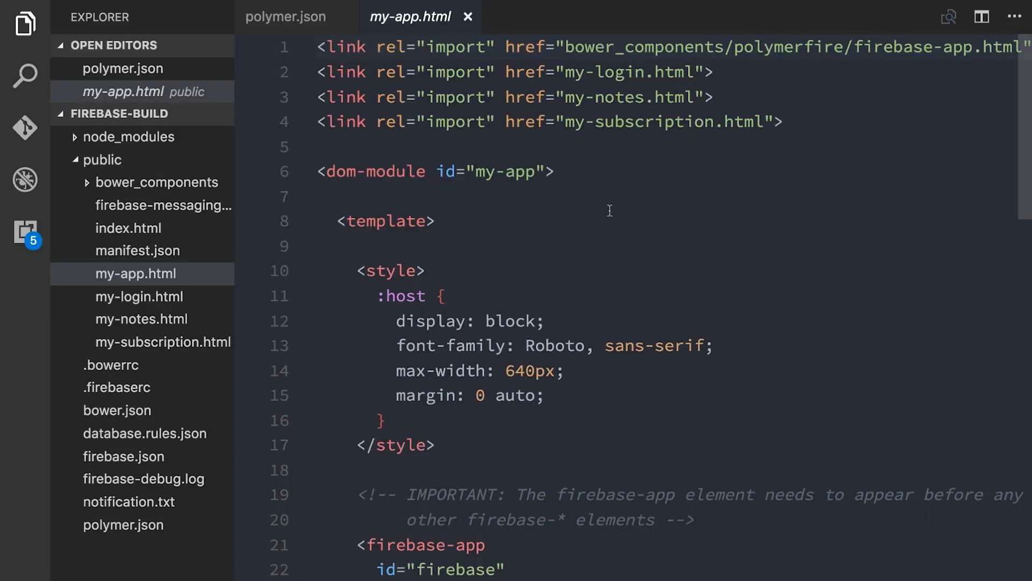
scroll("down", 3)
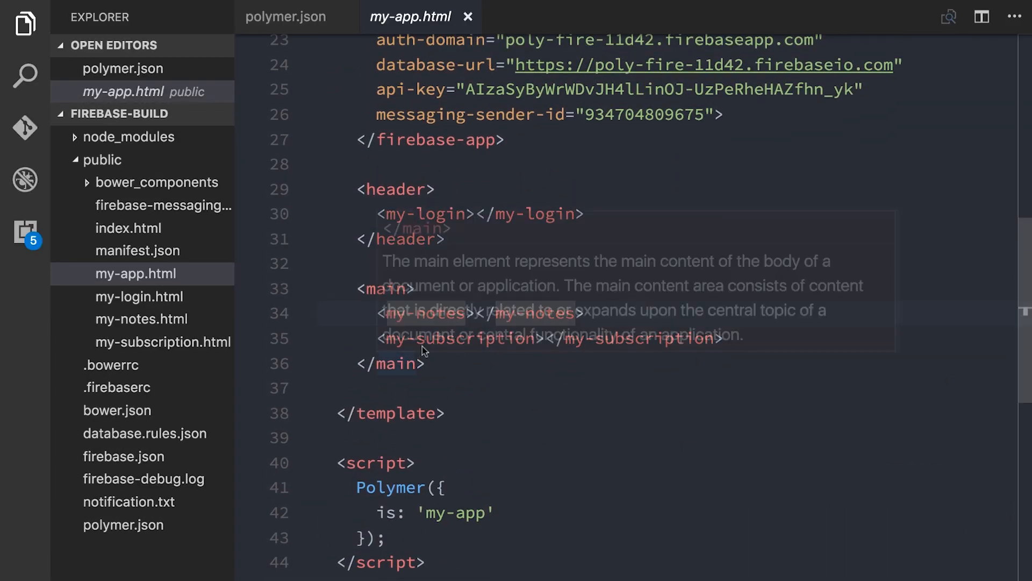
left_click(286, 16)
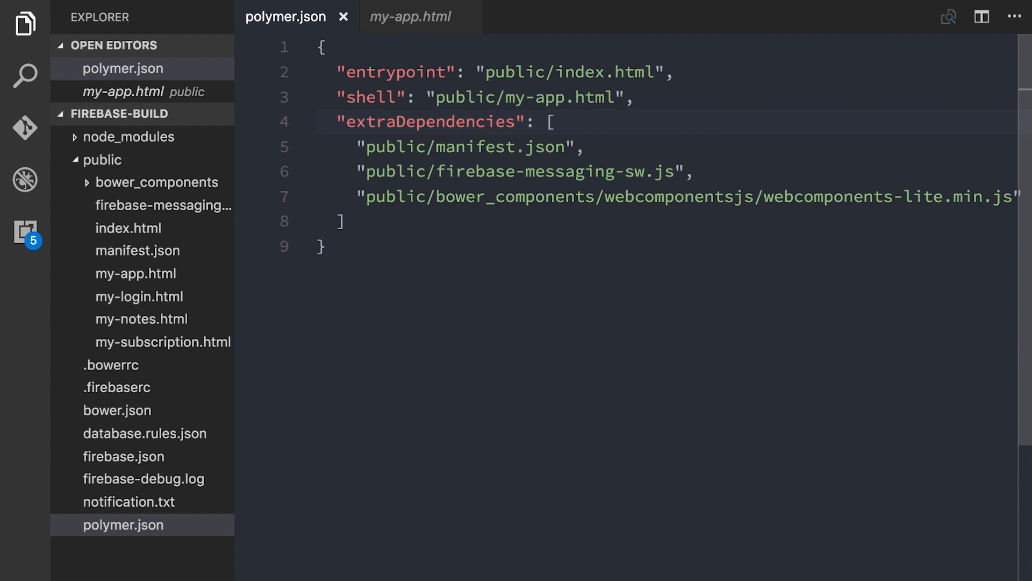
left_click(337, 122)
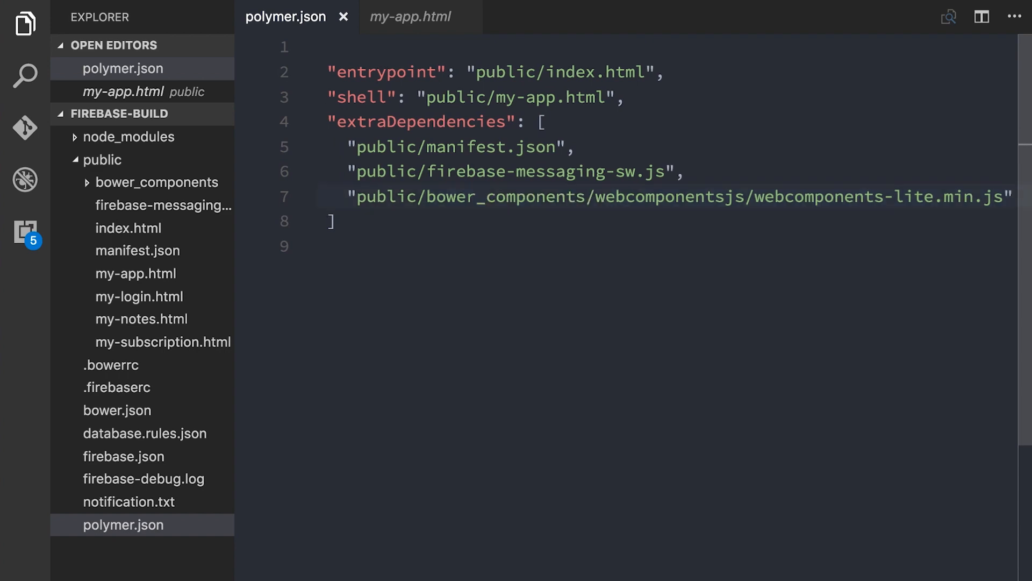
left_click(133, 70)
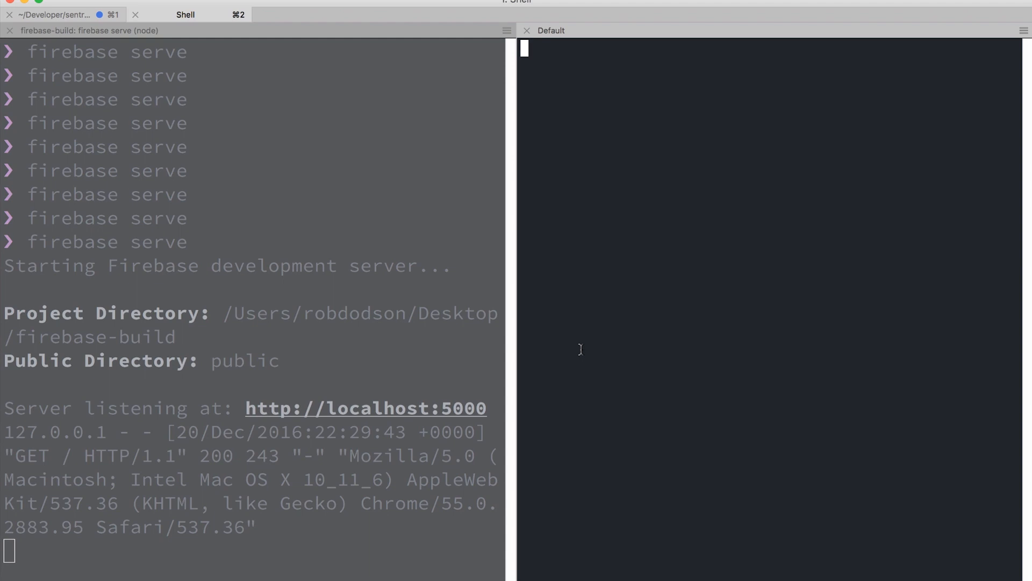
- Run npm i in a second shell to install the project's dependencies
type("npm i")
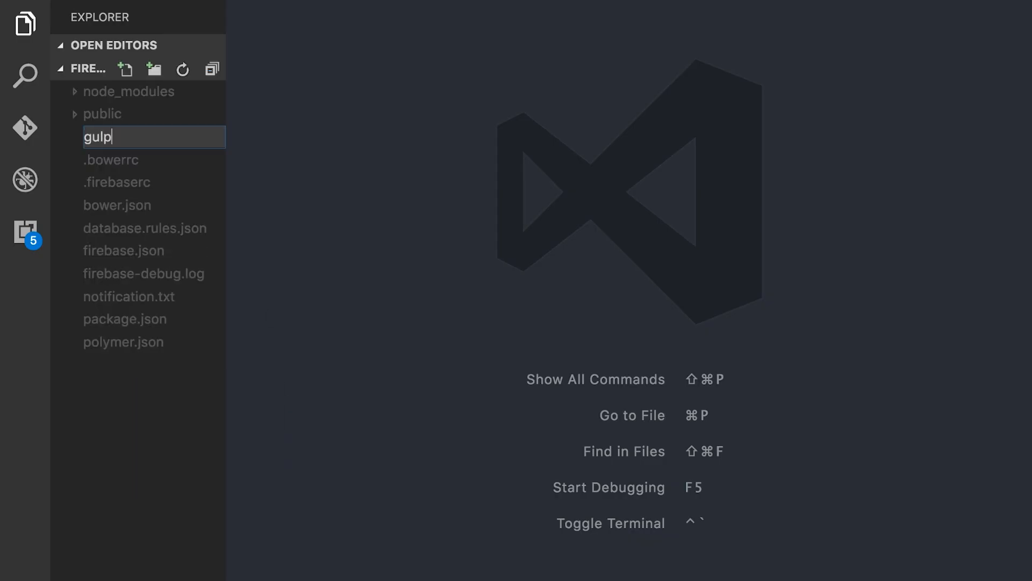
- Create gulpfile.js requiring gulp, del, merge-stream and polymer-build, targeting build/bundled
key("Enter")
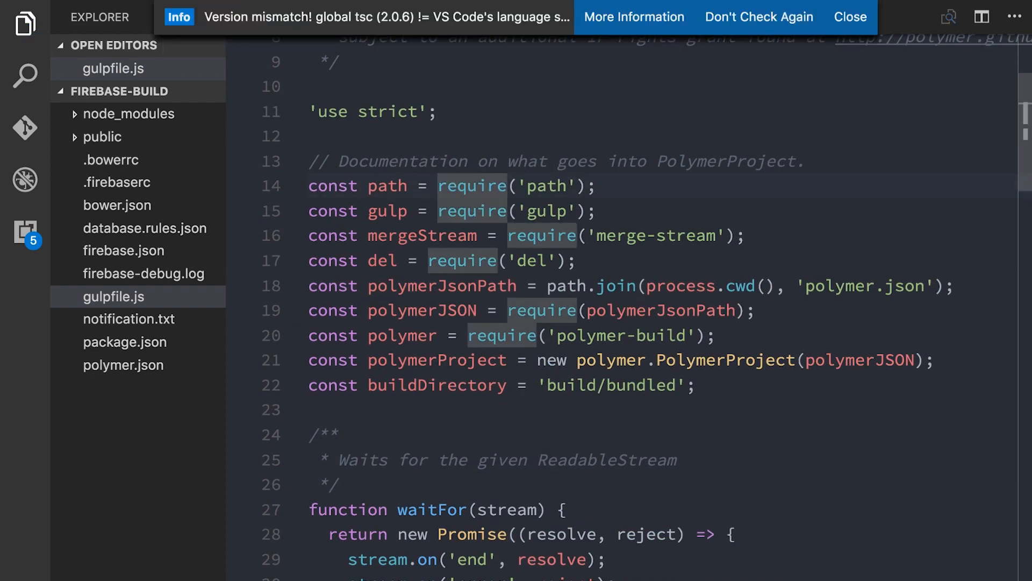
- Review the require lines in gulpfile.js and the build/bundled output path value
left_click(849, 17)
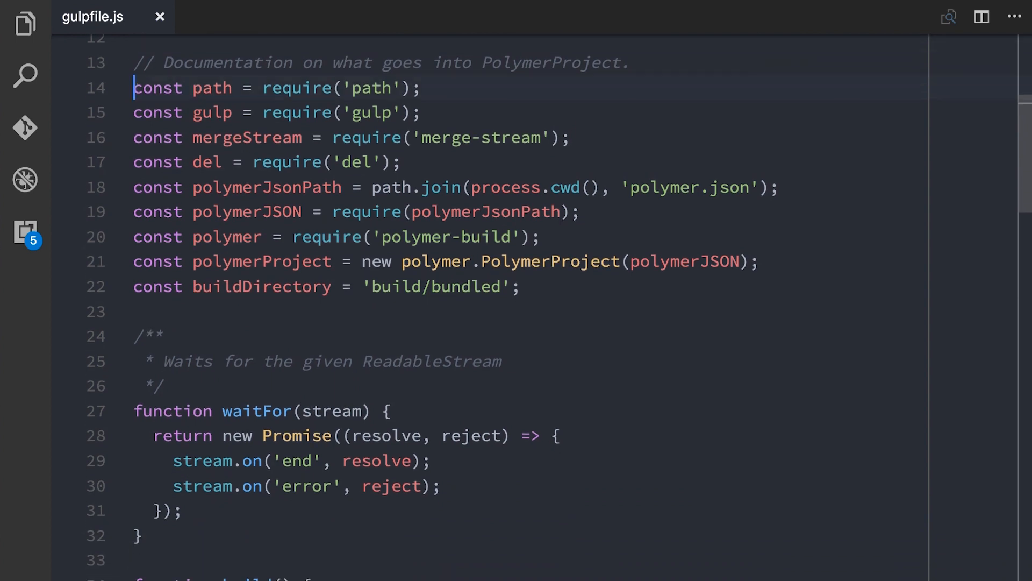
left_click_drag(134, 87, 401, 162)
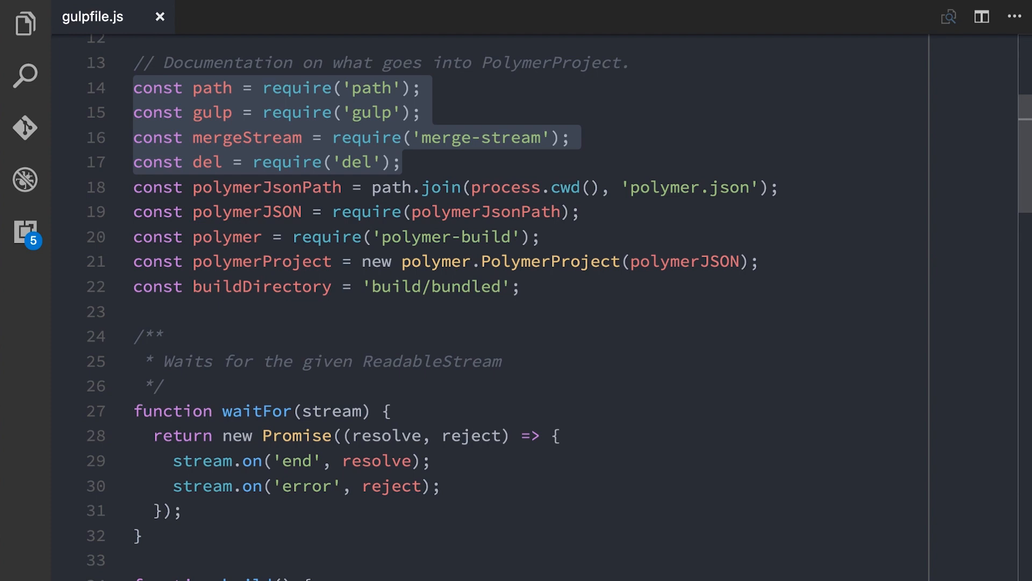
left_click(135, 112)
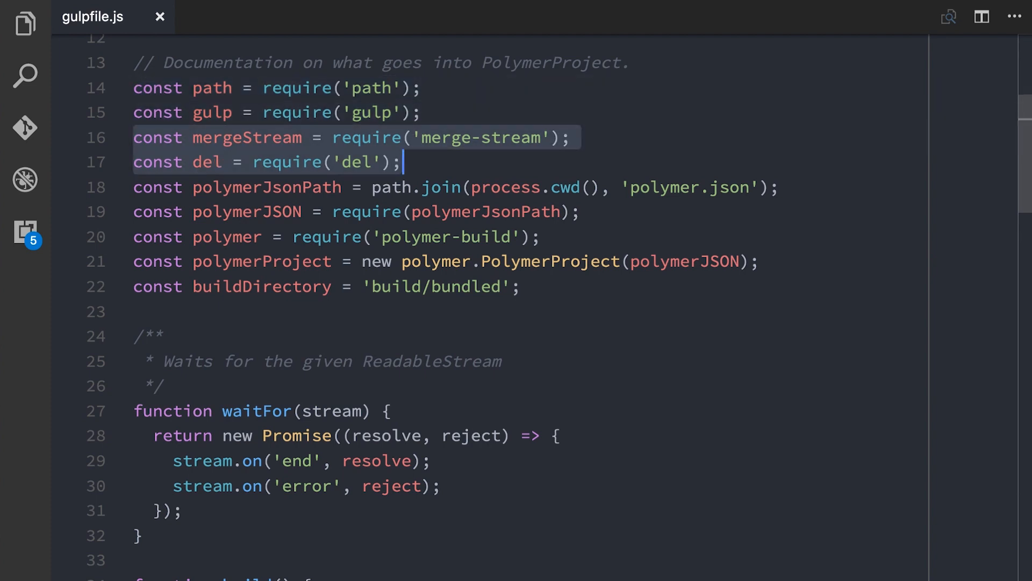
key("enter")
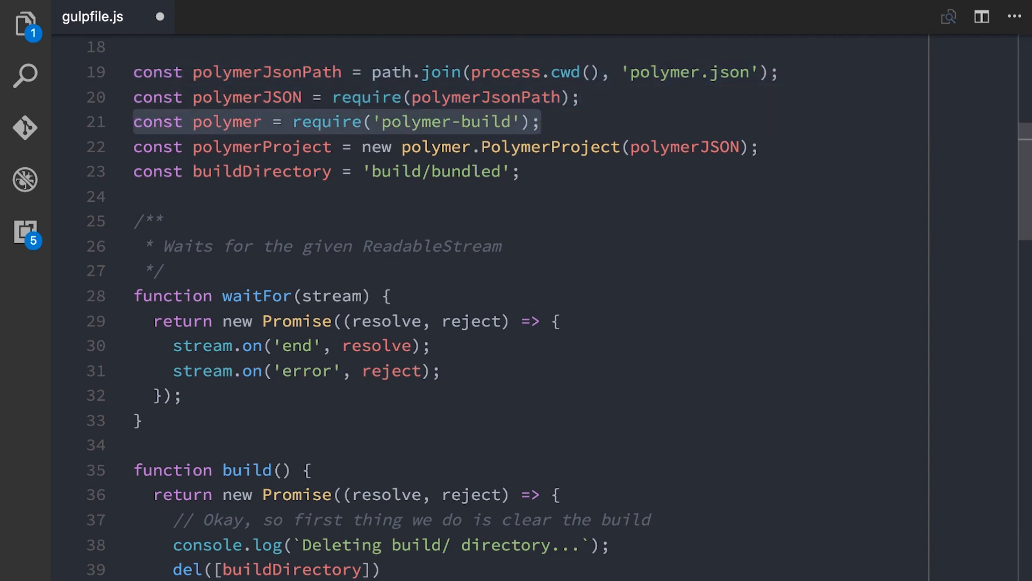
left_click(760, 146)
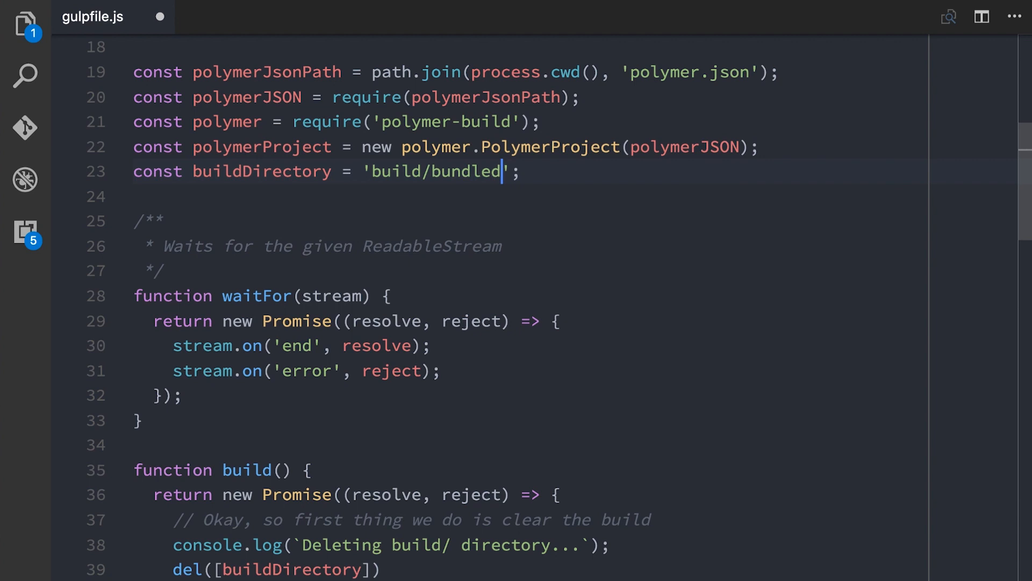
- Uncomment the .pipe(gulpif(/\.js$/, uglify())) line so JS sources are uglified
scroll("down", 3)
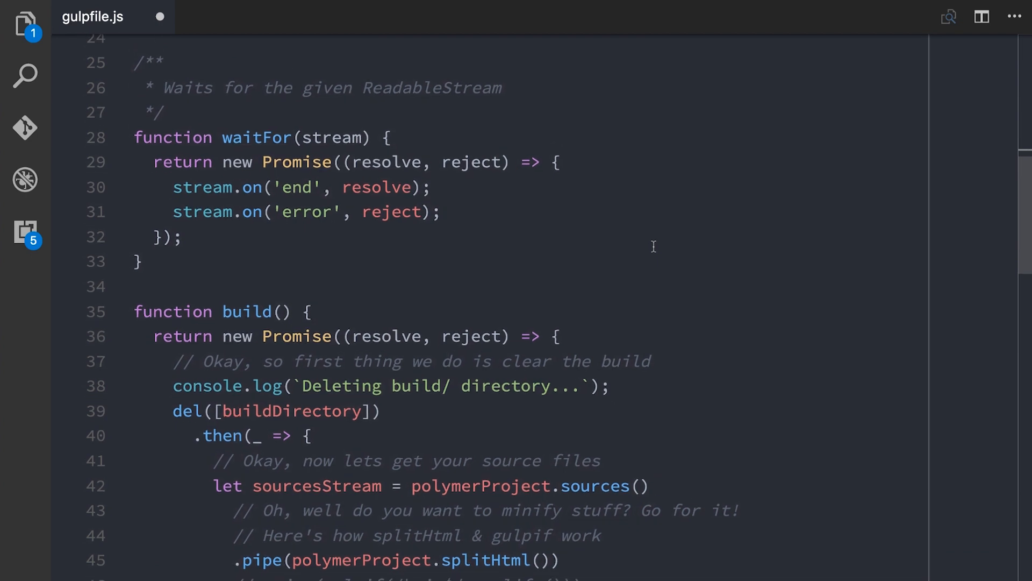
scroll("down", 3)
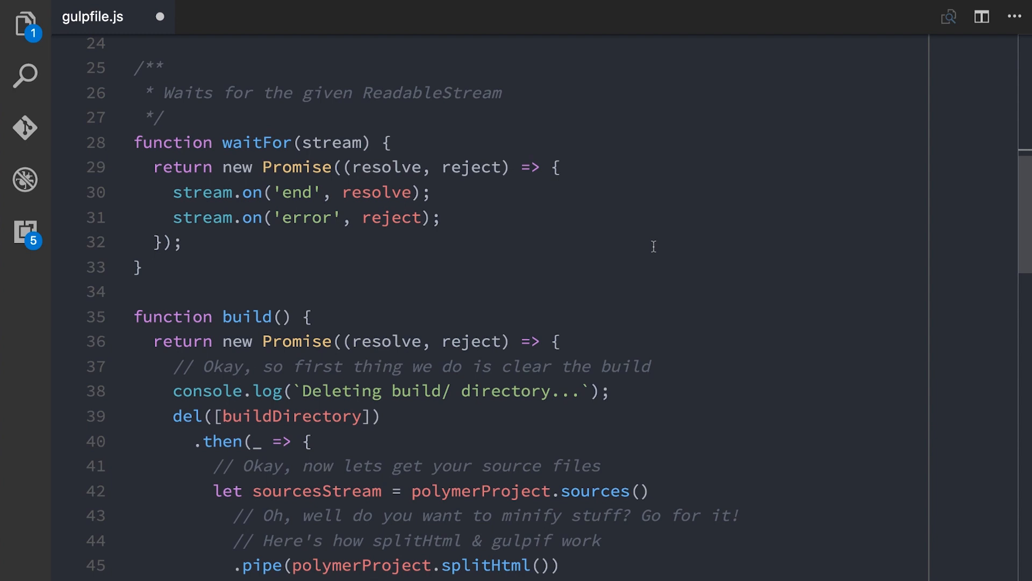
mouse_move(568, 127)
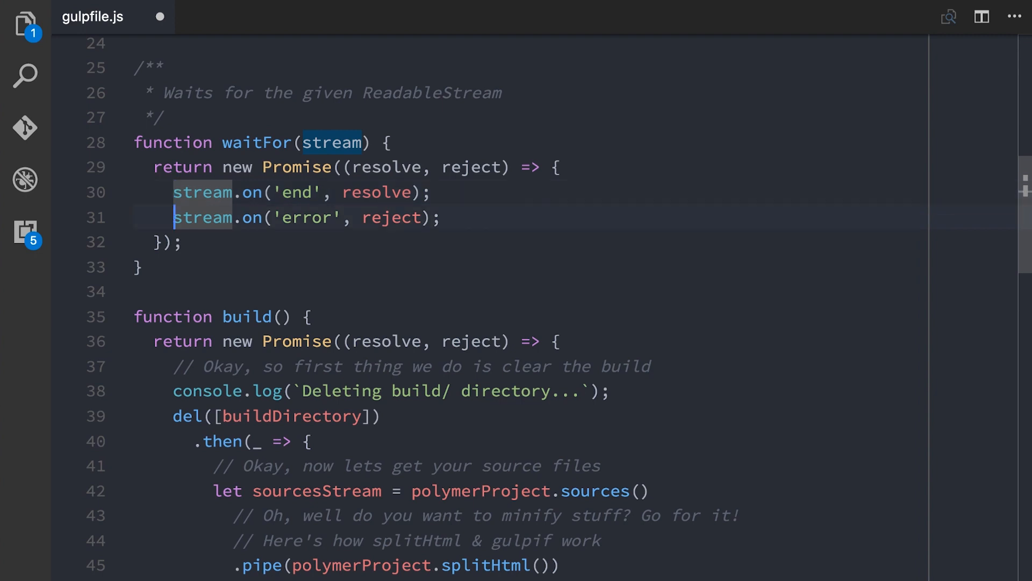
scroll("down", 3)
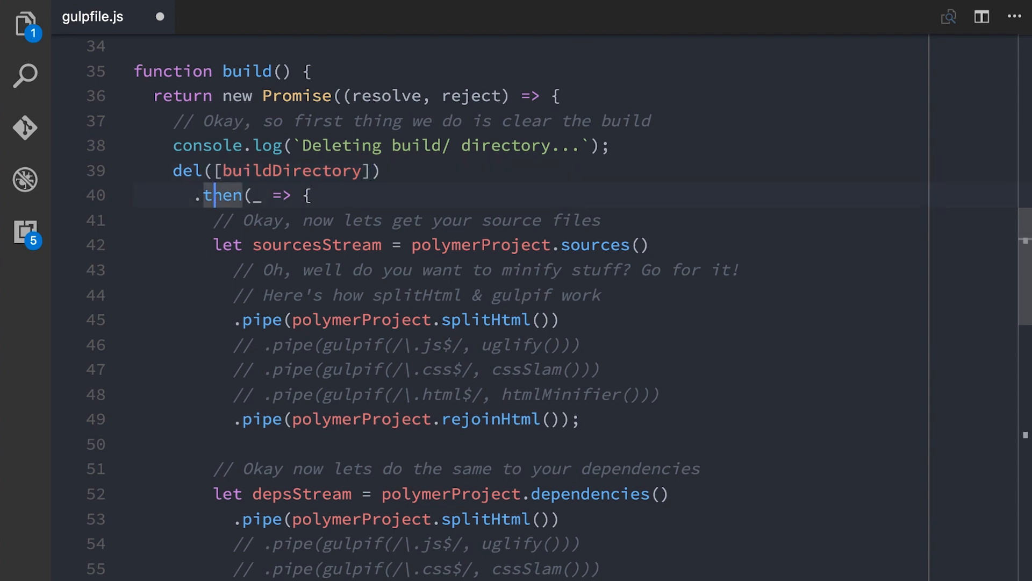
scroll("down", 3)
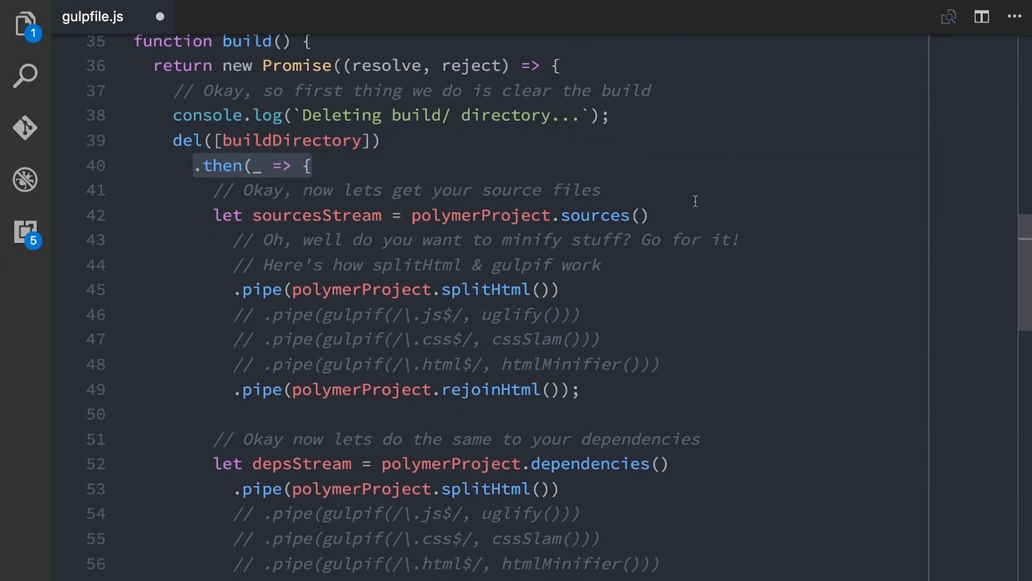
scroll("down", 3)
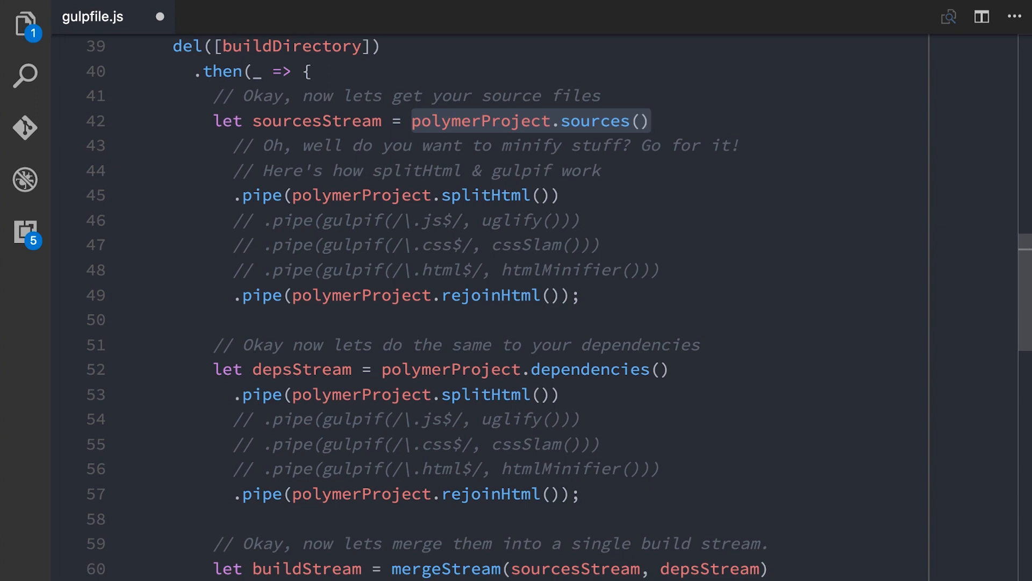
double_click(481, 121)
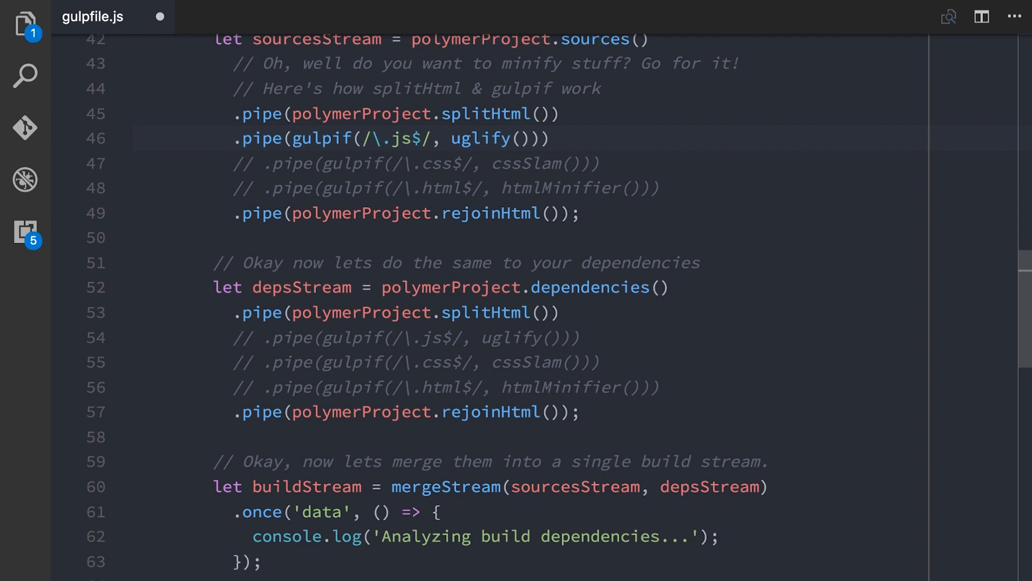
- Review the dependencies splitHtml/rejoinHtml pipes and the merge into the build directory
left_click(265, 139)
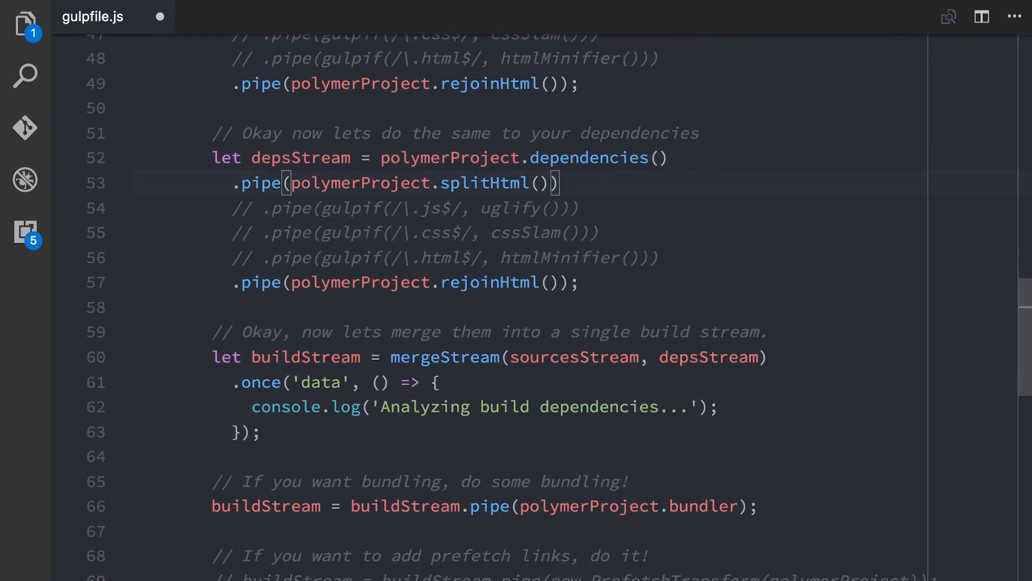
double_click(588, 157)
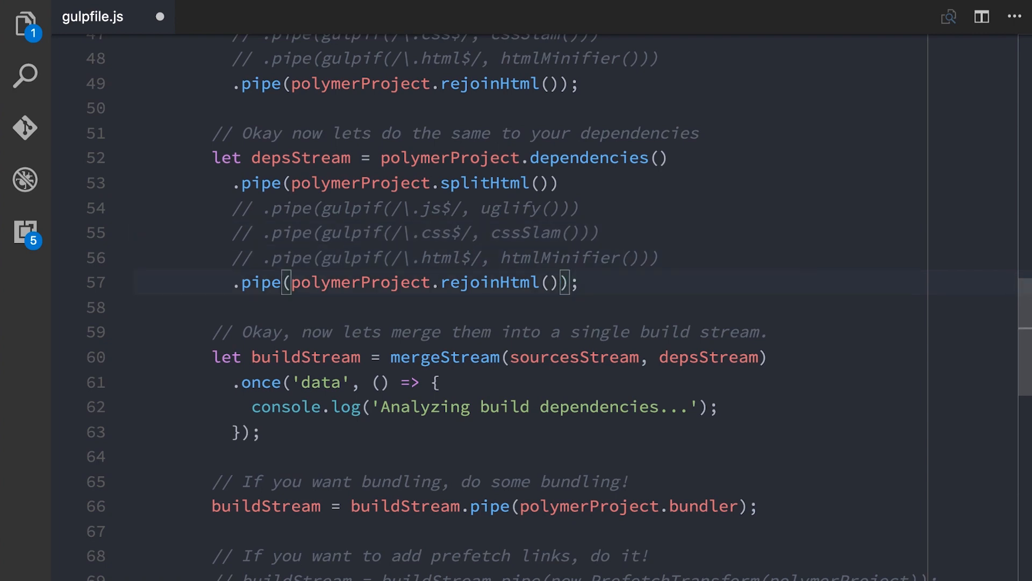
scroll("down", 3)
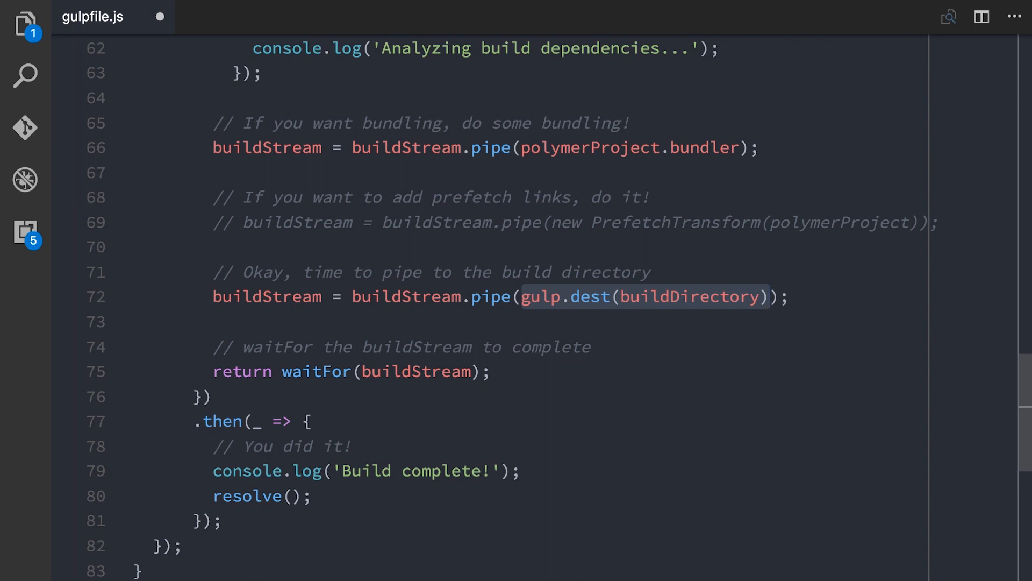
double_click(242, 371)
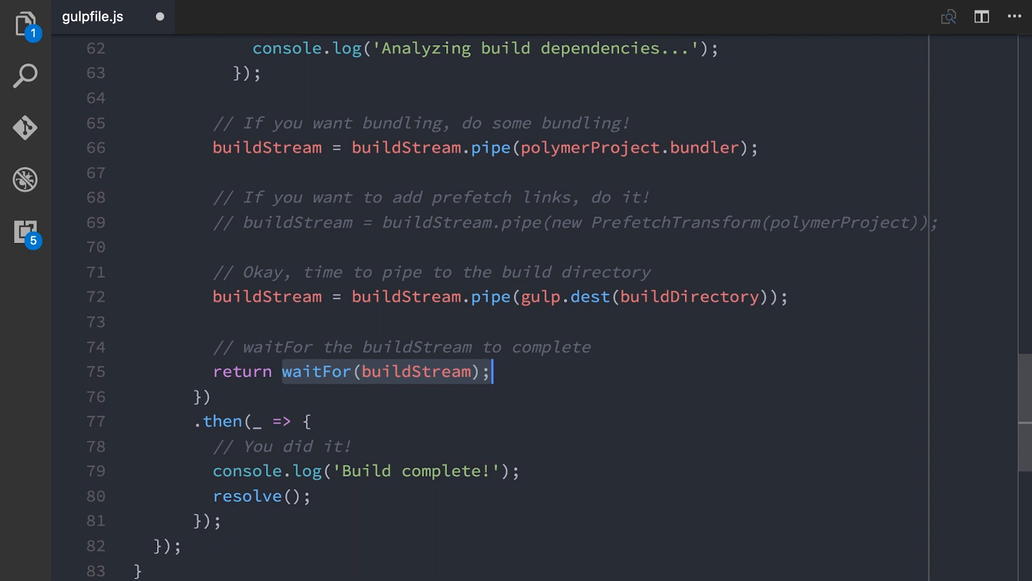
left_click(534, 274)
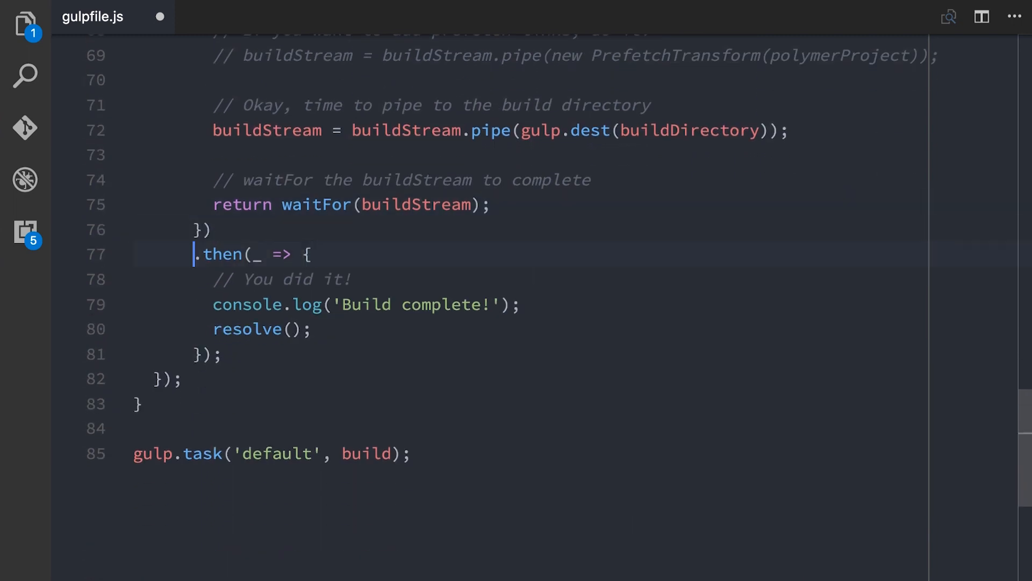
- Check the default gulp task bound to build and save gulpfile.js
left_click_drag(194, 253, 224, 354)
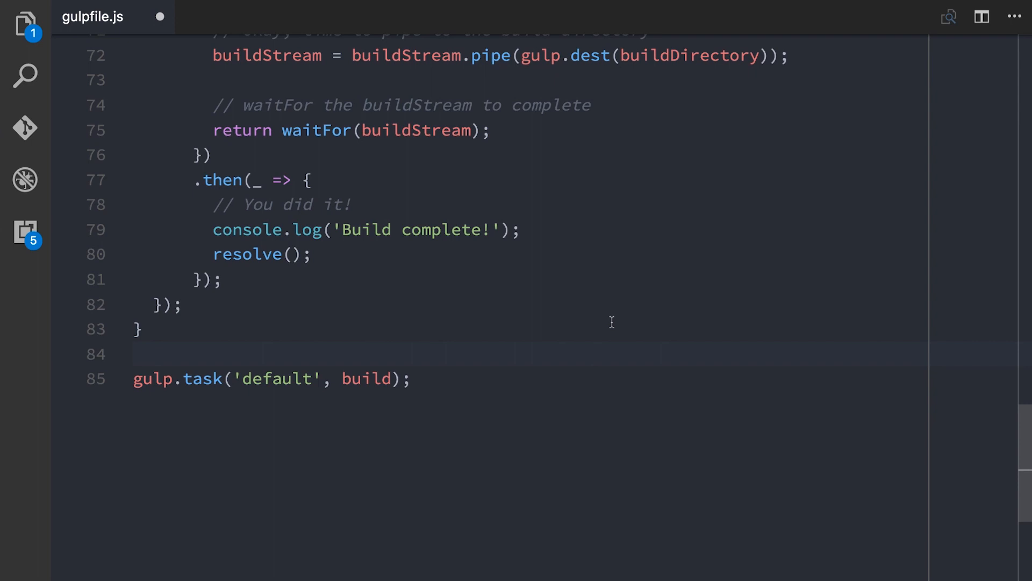
double_click(275, 378)
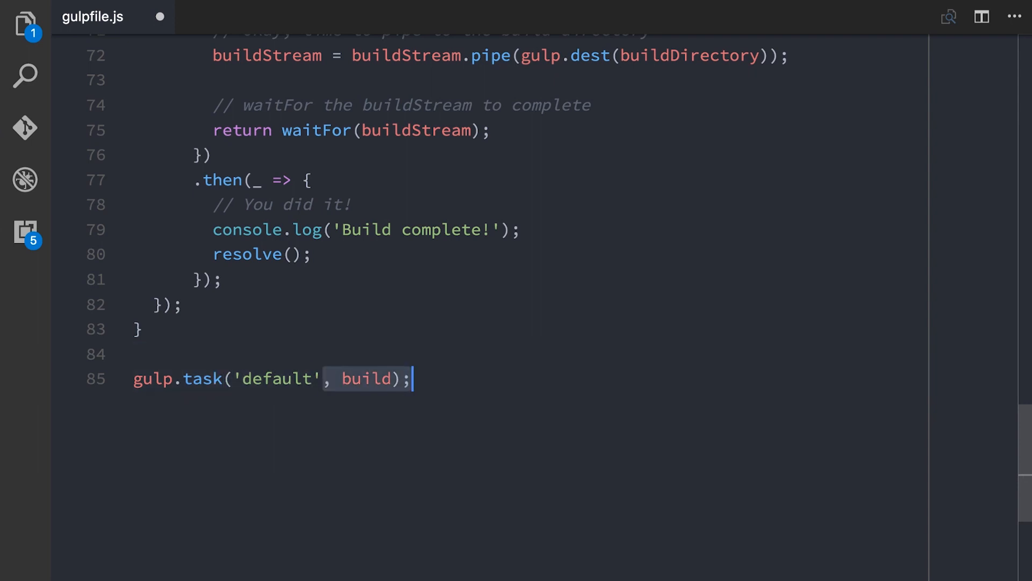
left_click(315, 378)
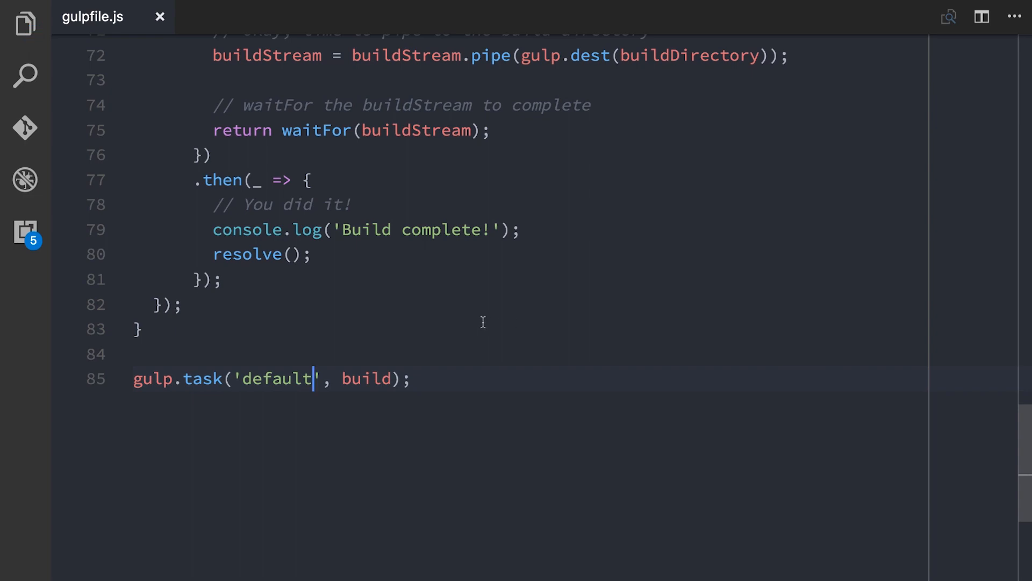
left_click(25, 23)
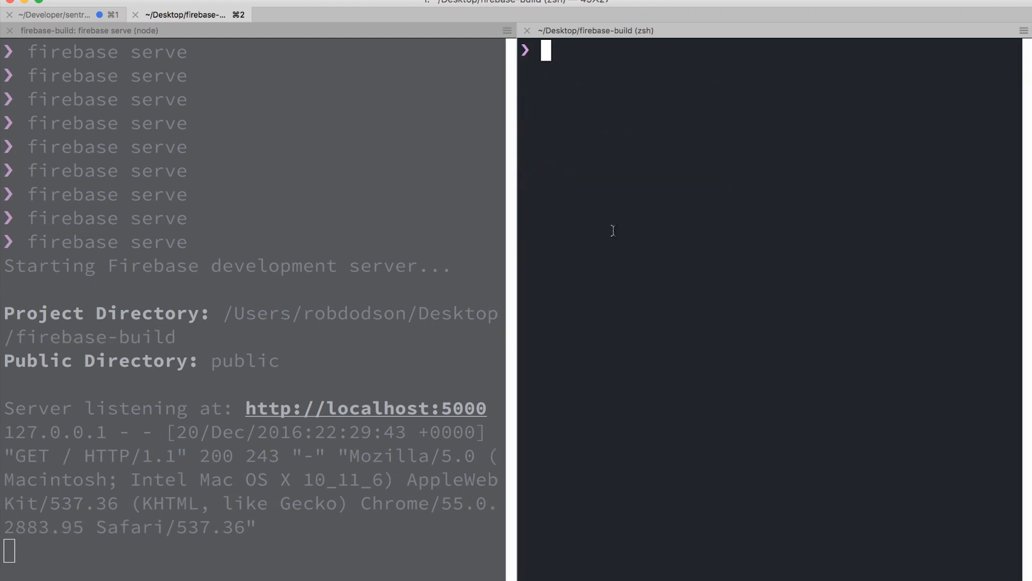
- Run npm run build to generate the bundled output under build/bundled/public
type("gul")
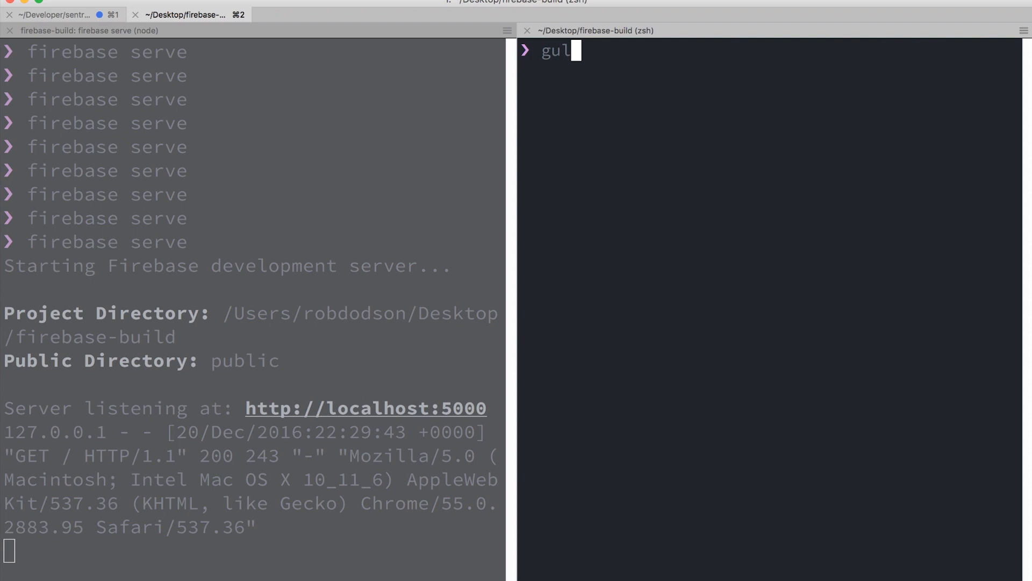
key("ctrl+u")
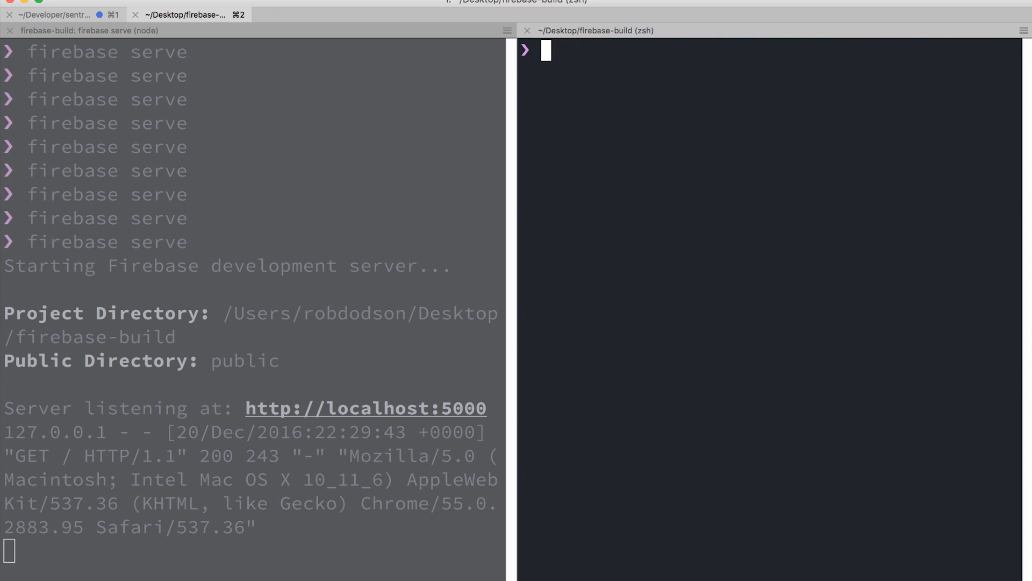
type("npm")
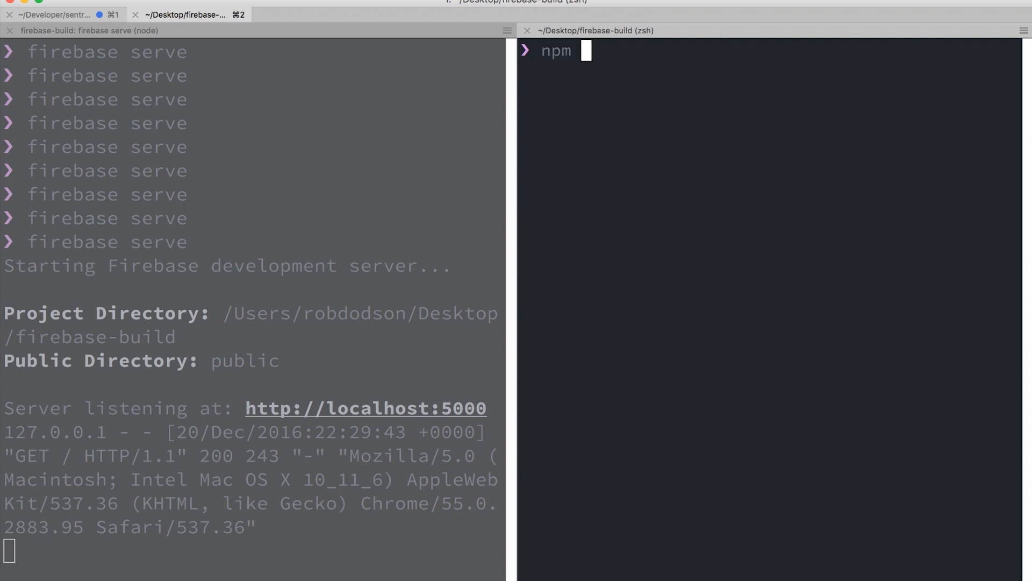
type("run build")
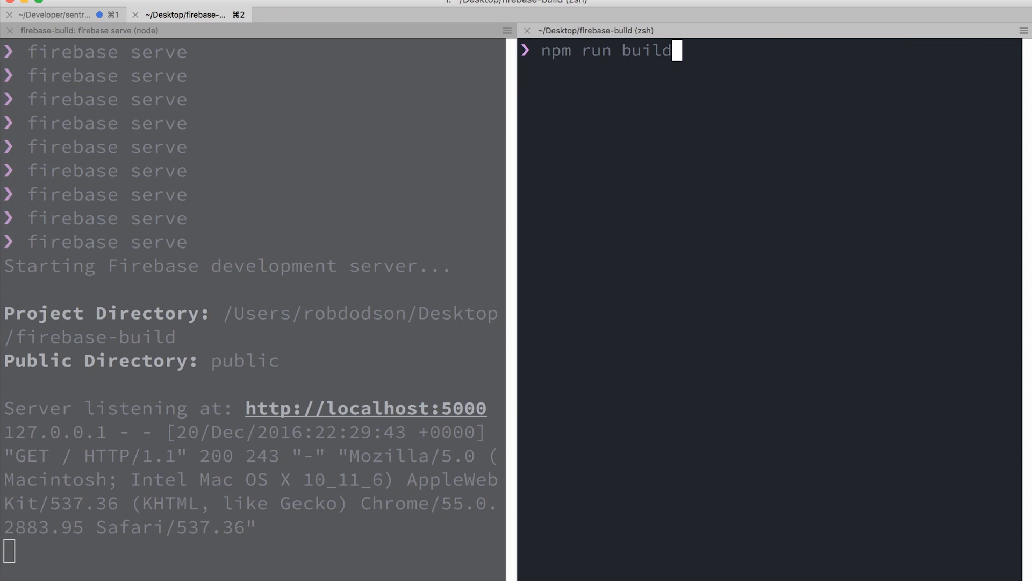
key("enter")
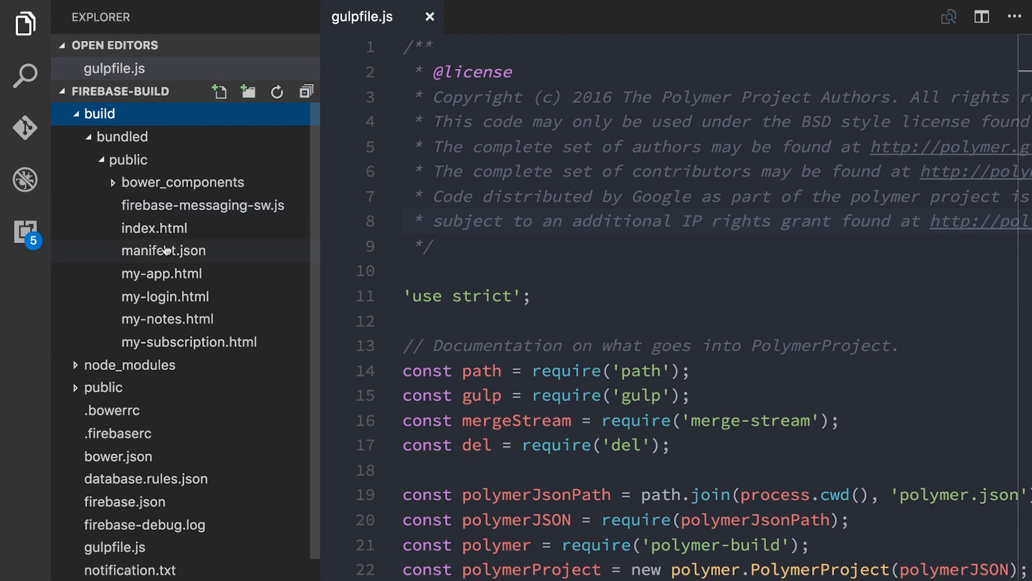
mouse_move(166, 228)
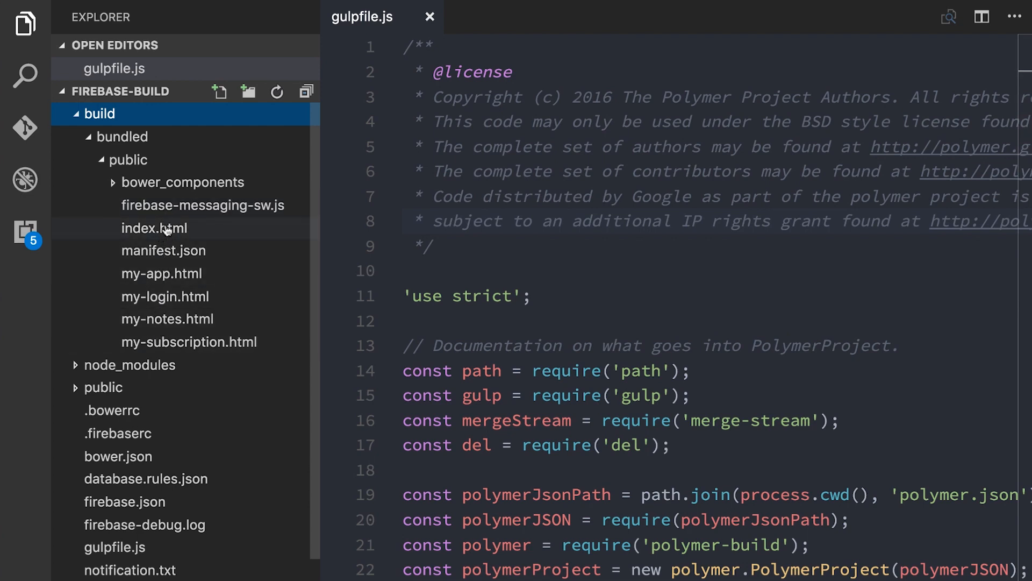
mouse_move(203, 204)
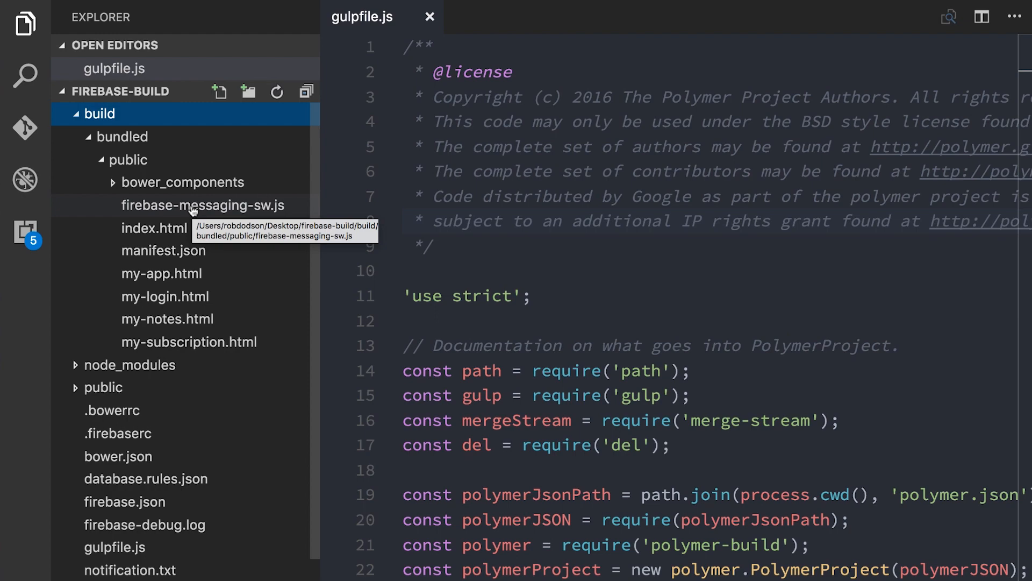
- Inspect the vulcanized my-app.html under build/bundled/public, then close the open editors
left_click(163, 273)
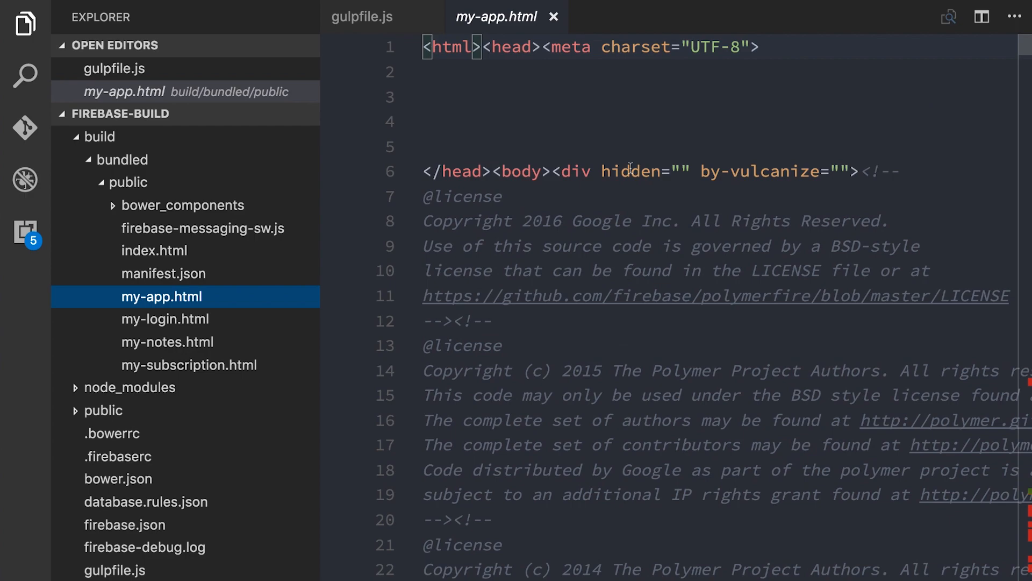
scroll("down", 3)
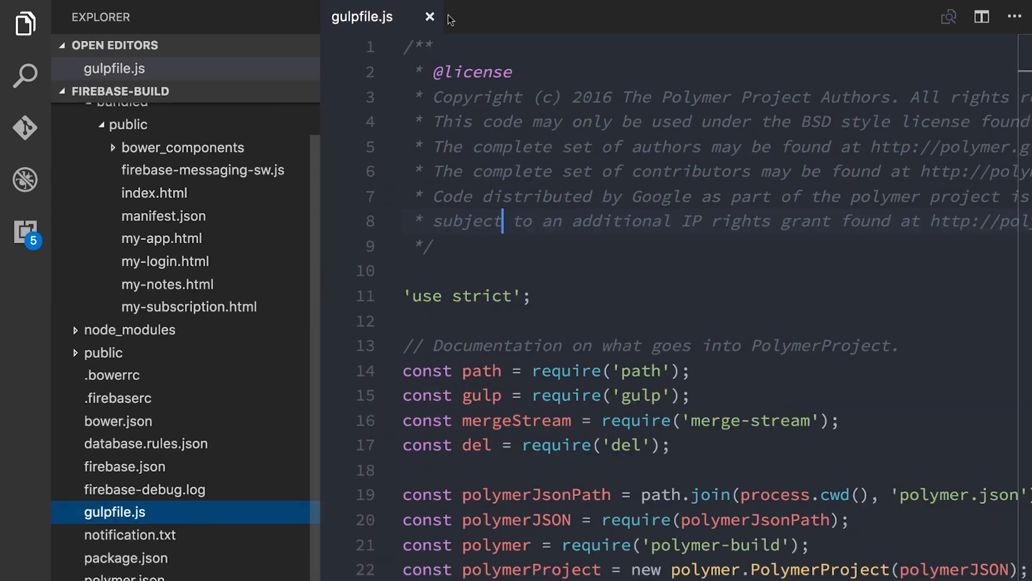
left_click(430, 16)
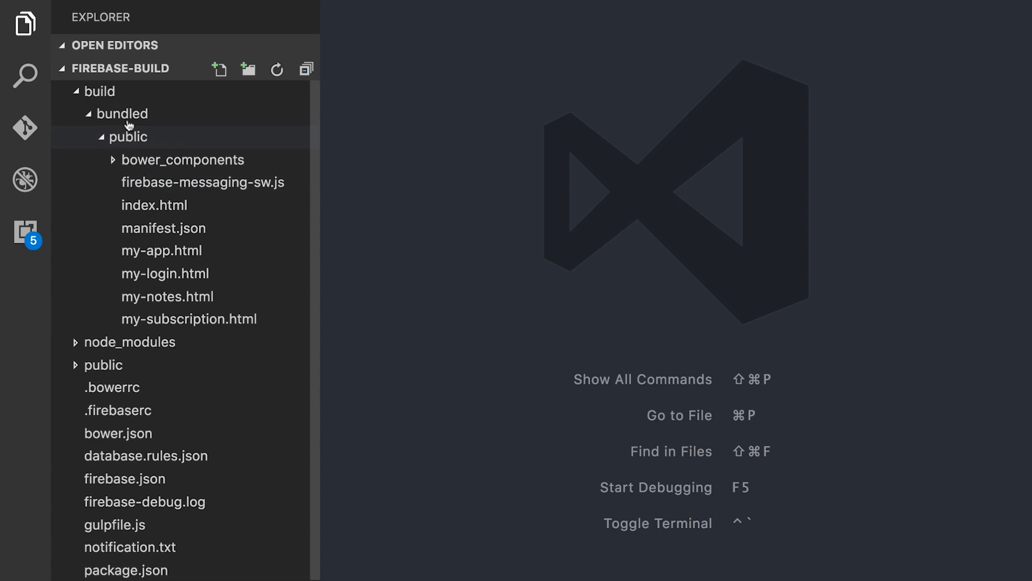
- Change the hosting public path in firebase.json to build/bundled/public
left_click(98, 90)
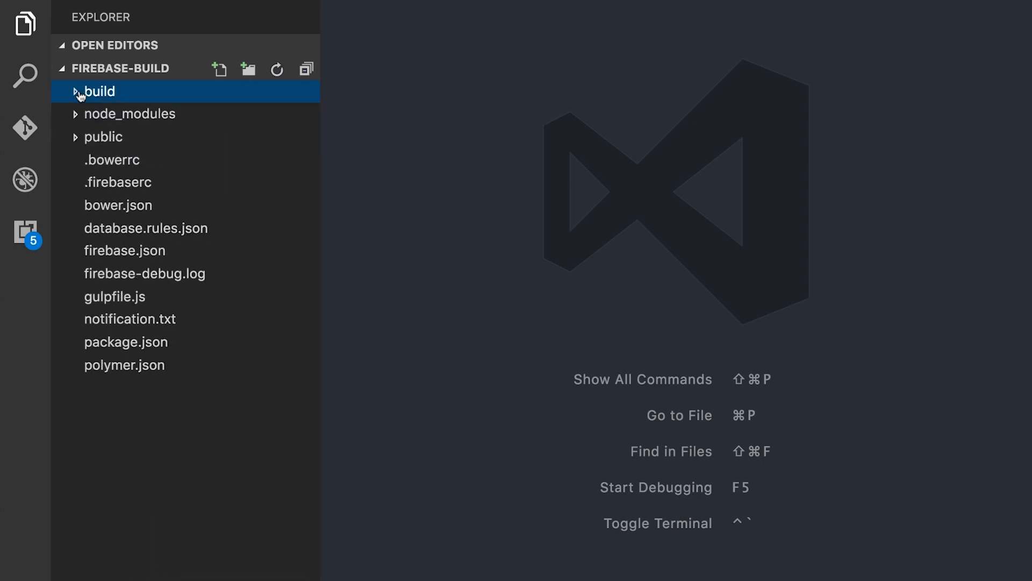
left_click(125, 250)
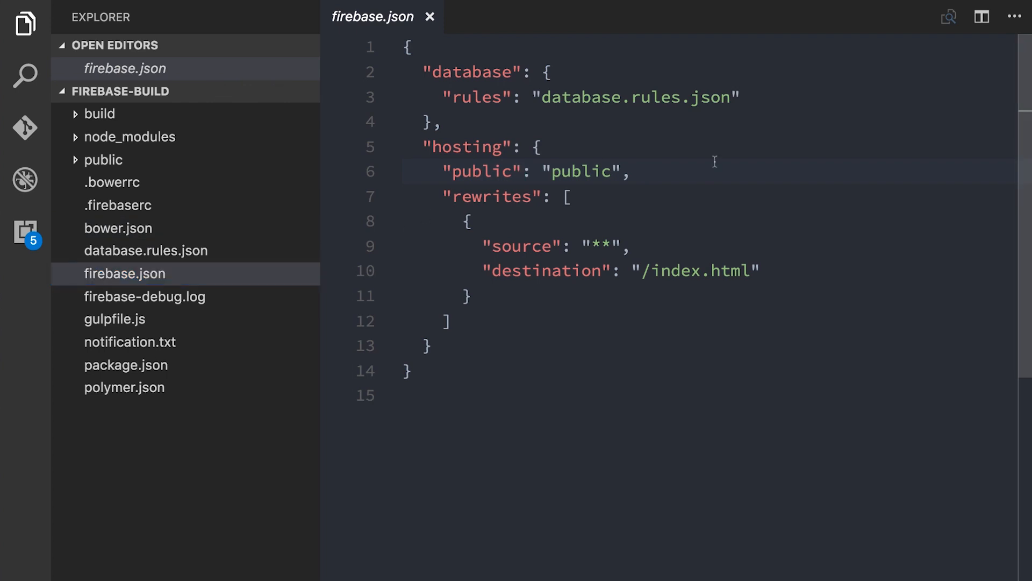
type("build/")
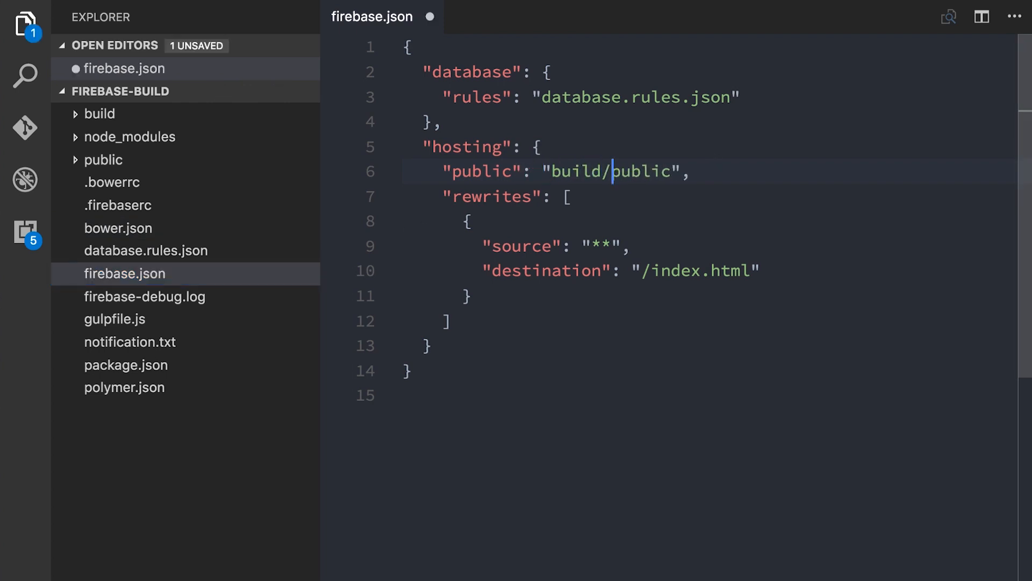
type("bundled/")
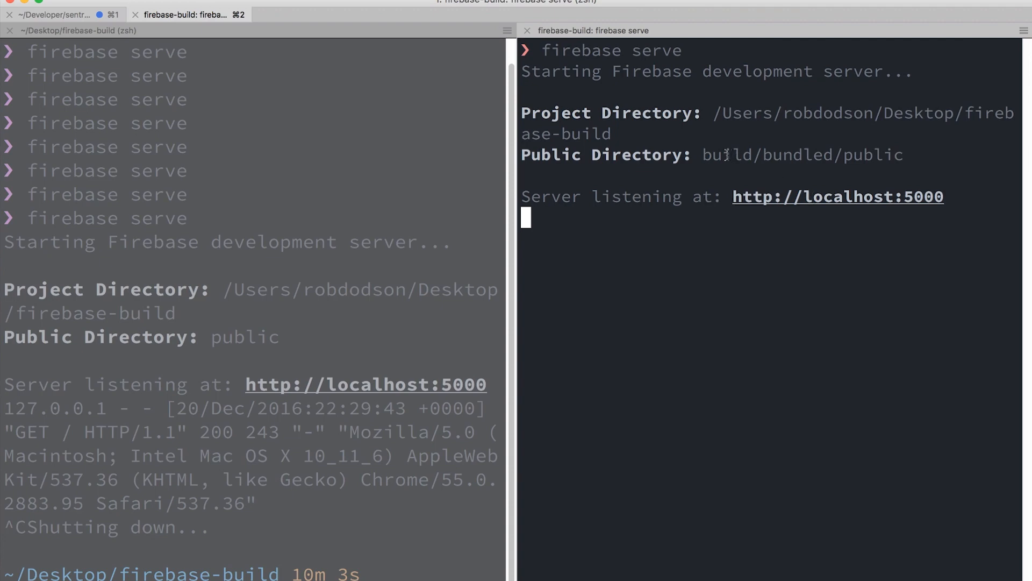
- Restart firebase serve in the terminal so build/bundled/public is served on localhost:5000
double_click(802, 153)
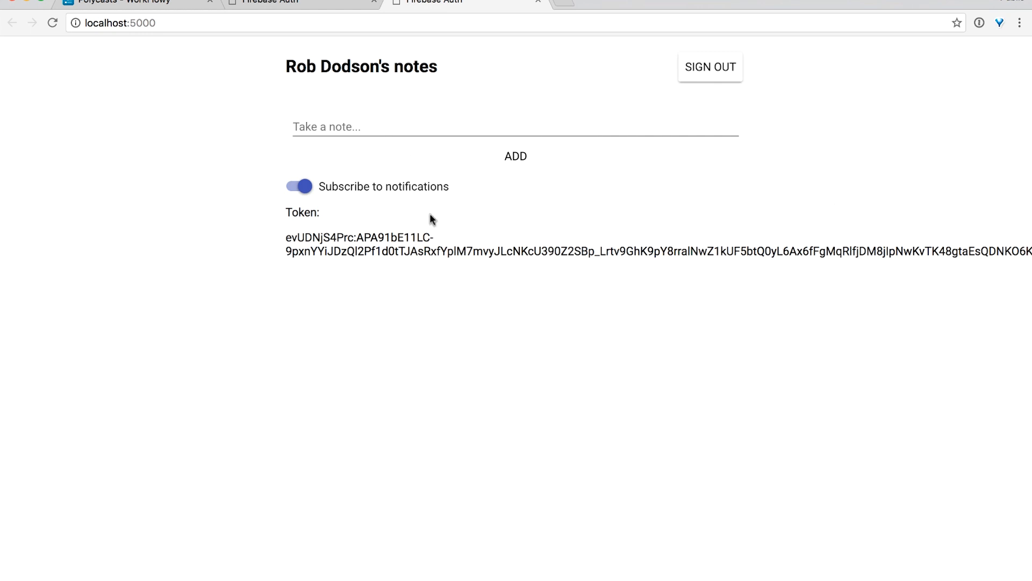
- Record the page's network requests in DevTools and preview my-app.html's bundled, minified source
key("F12")
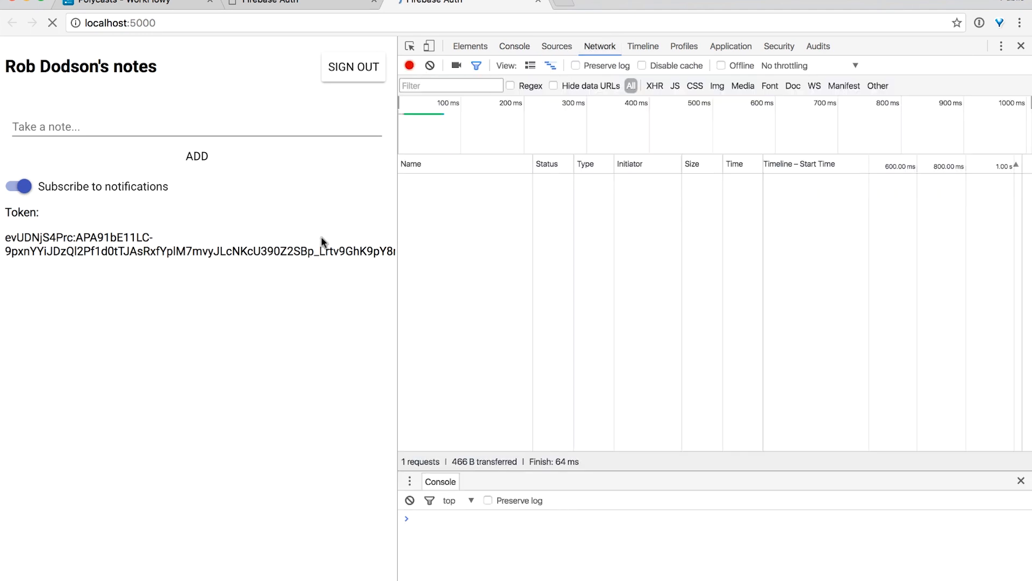
left_click(52, 23)
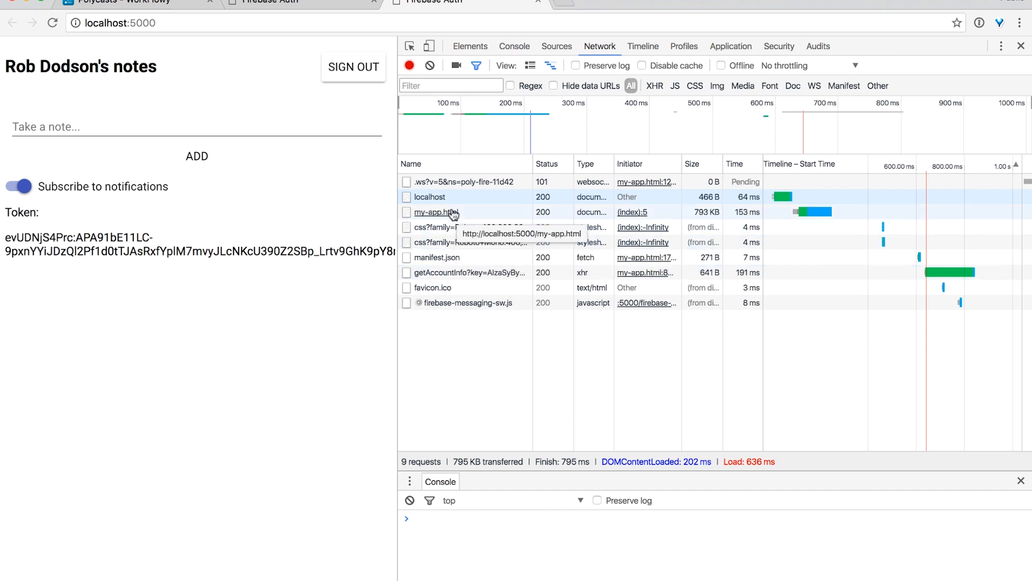
left_click(436, 212)
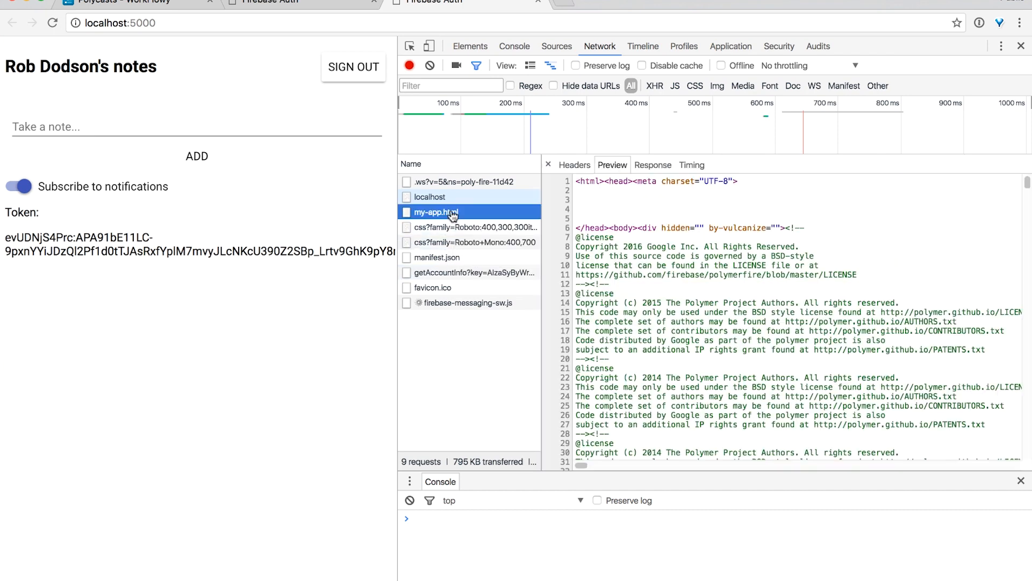
scroll("down", 3)
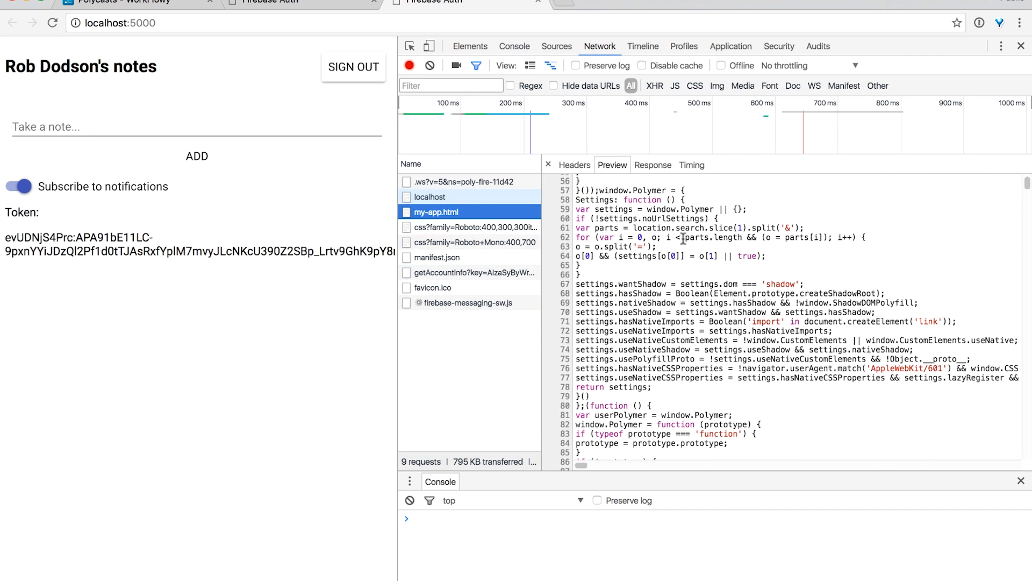